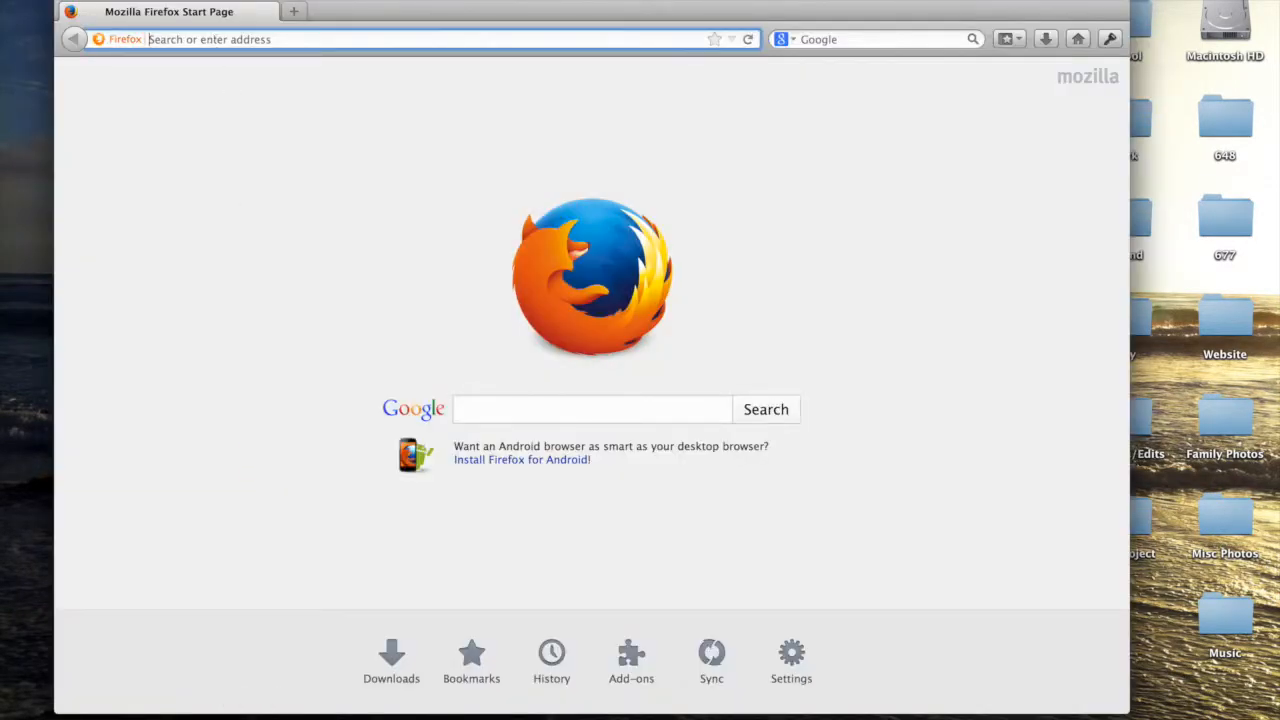
# Navigate Firefox to flickr.com to load the Flickr home page.
pyautogui.write('flickr.com')
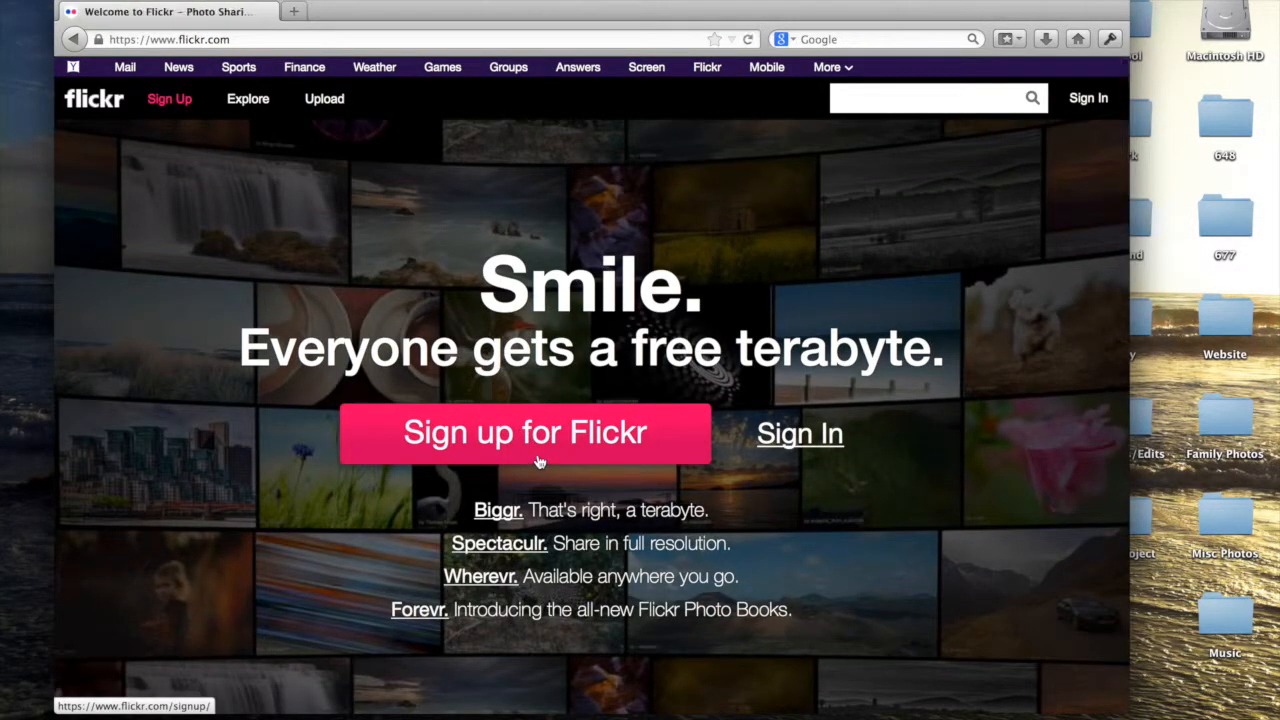
# Start Flickr sign-up, landing on the empty Yahoo Registration form.
pyautogui.click(524, 432)
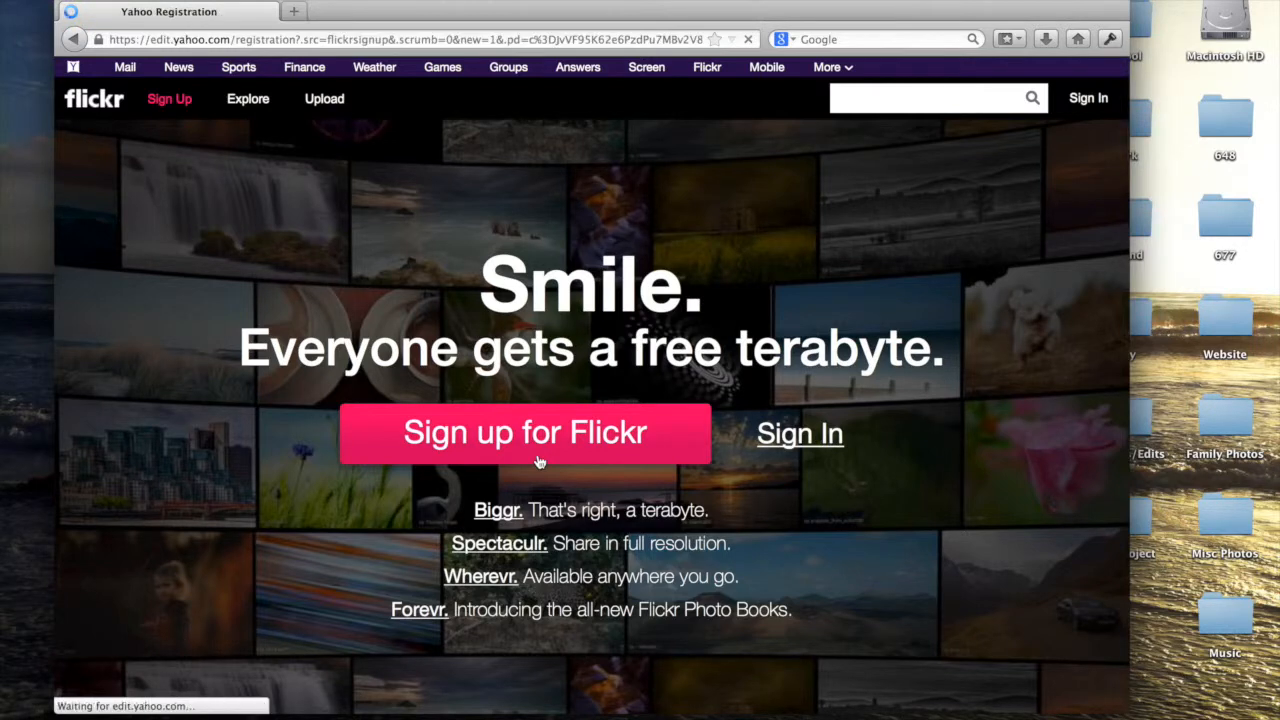
pyautogui.click(524, 432)
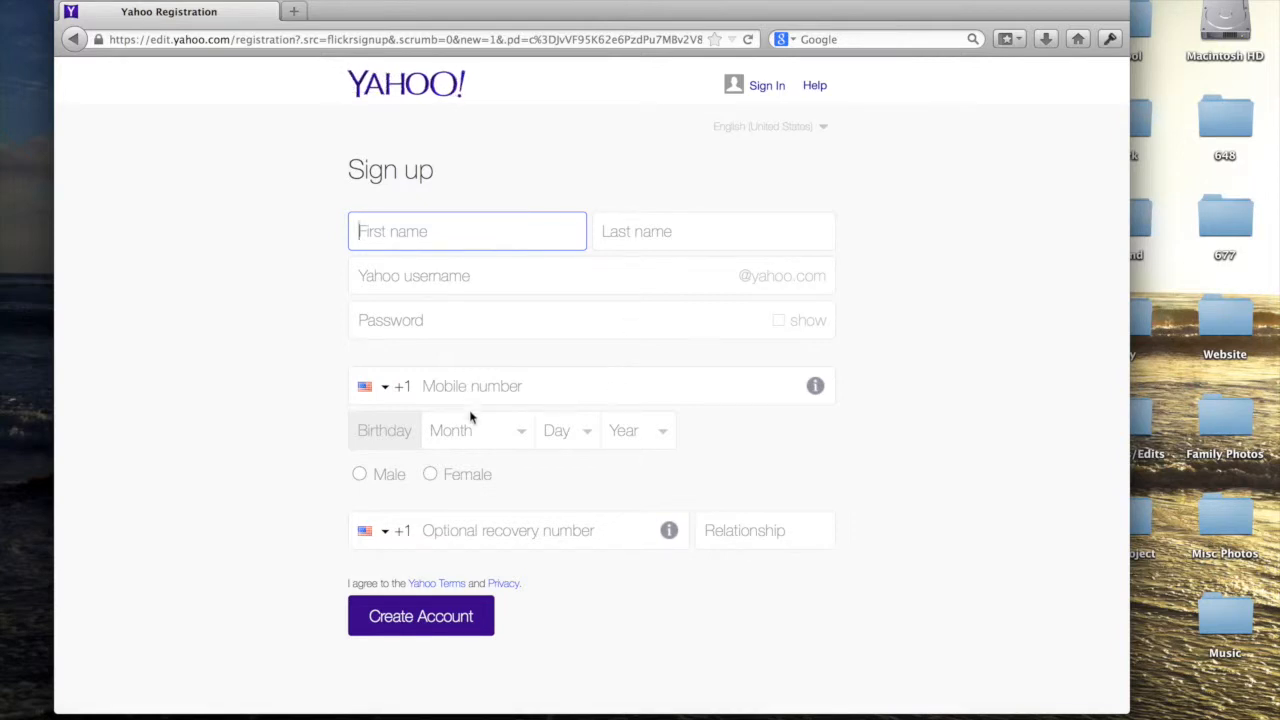
pyautogui.moveTo(588, 472)
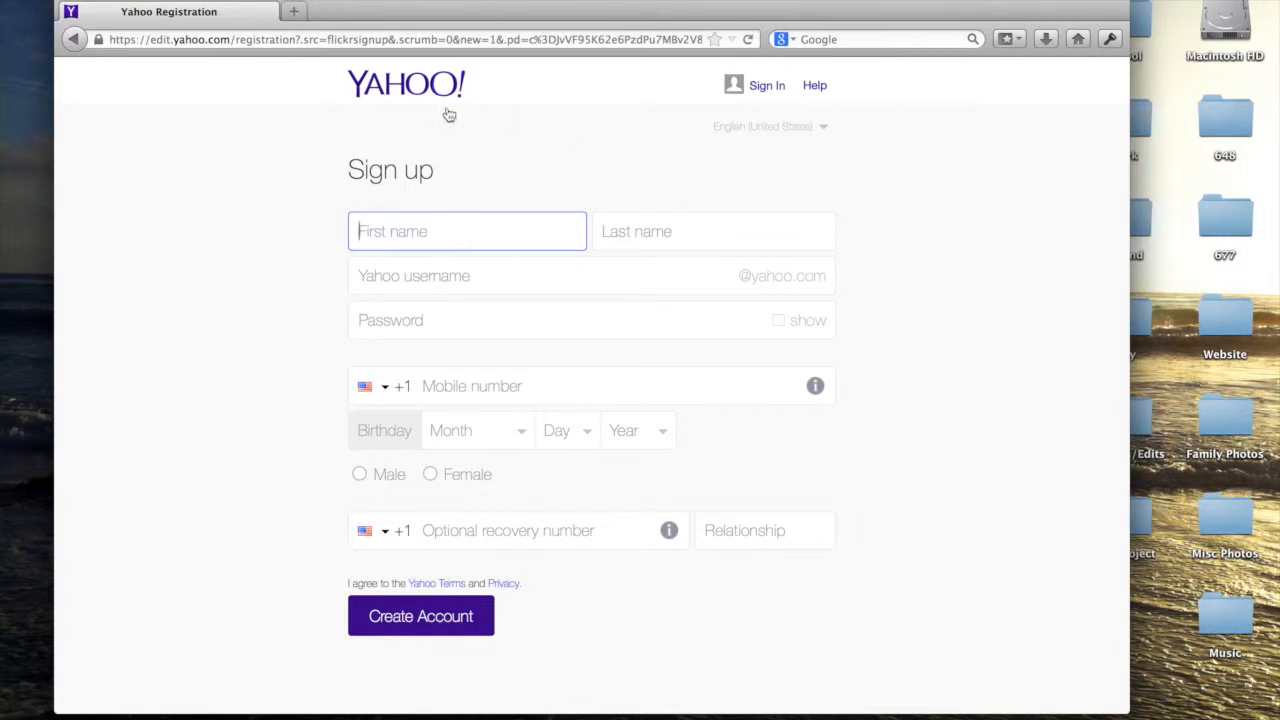
pyautogui.moveTo(752, 94)
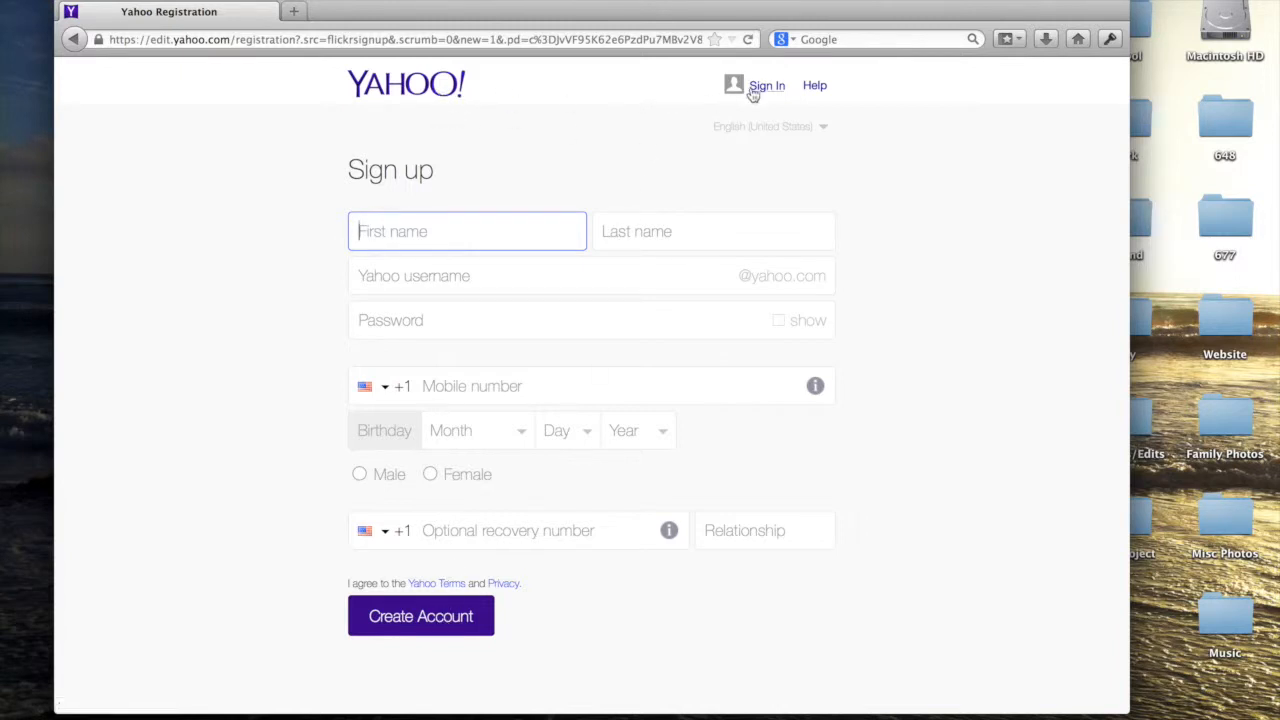
# Abandon sign-up, enter the Yahoo account password and submit sign-in to Flickr.
pyautogui.click(766, 84)
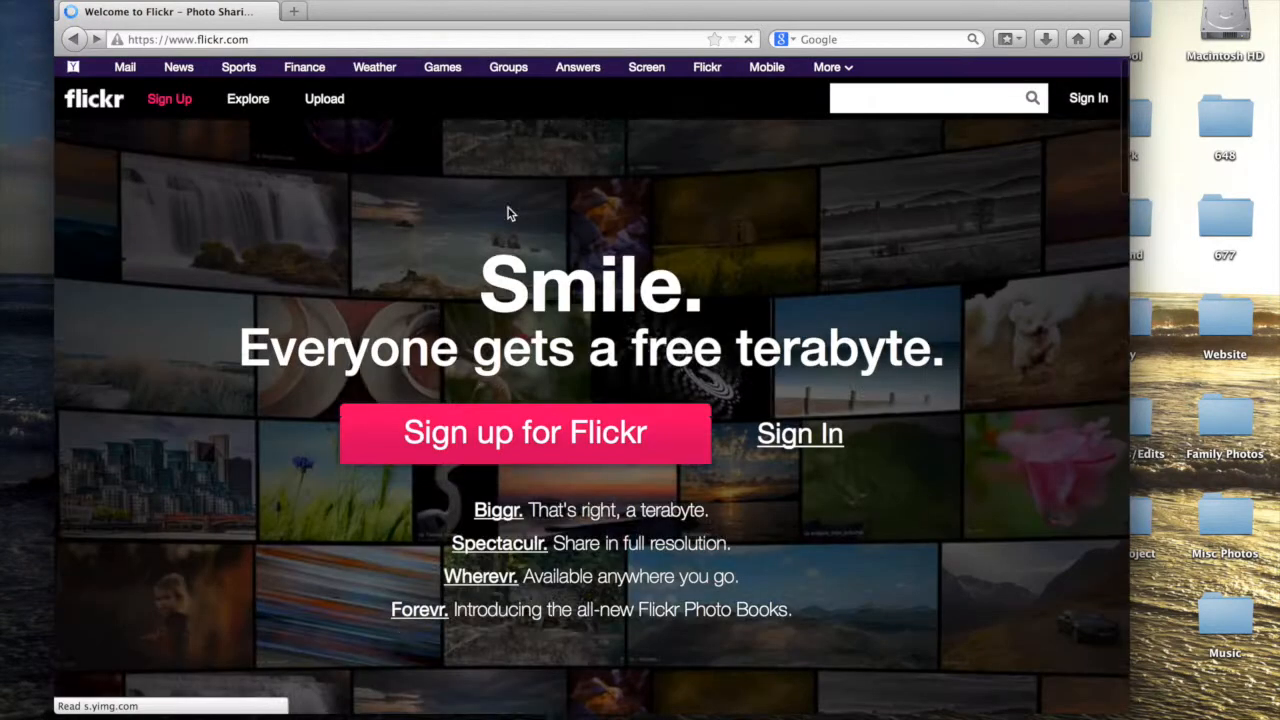
pyautogui.click(800, 432)
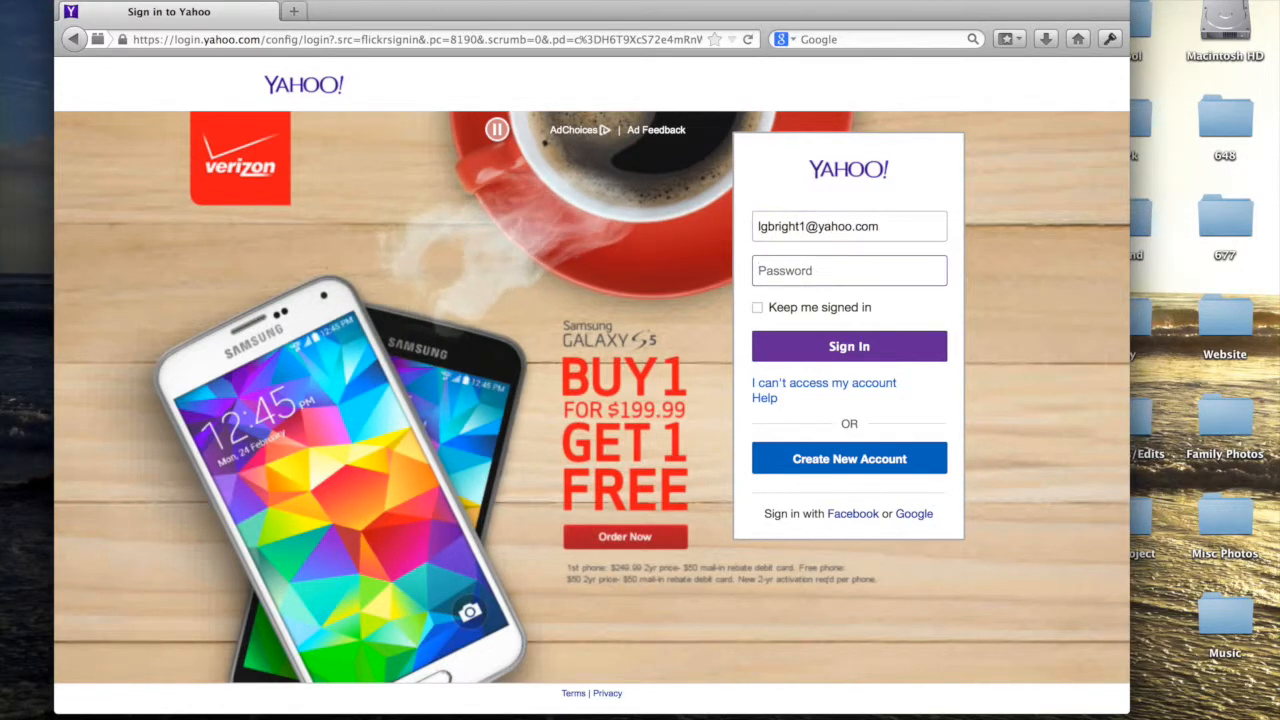
pyautogui.write('password')
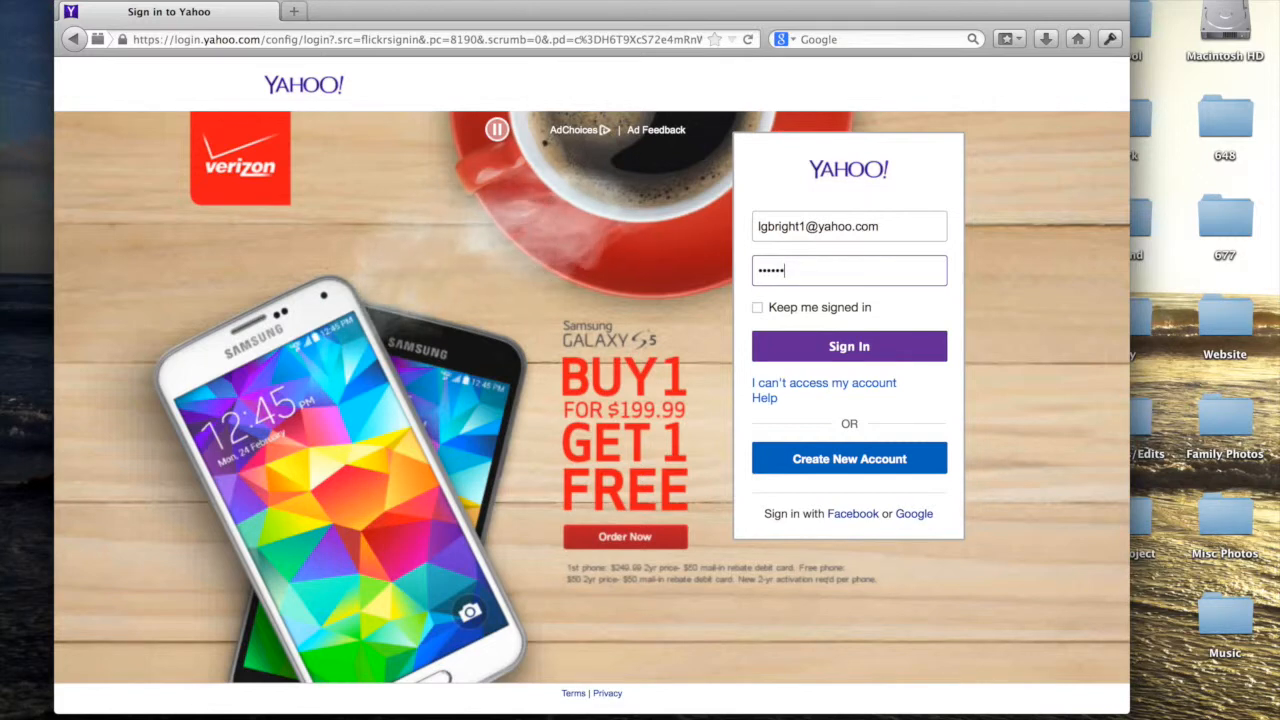
pyautogui.write('••')
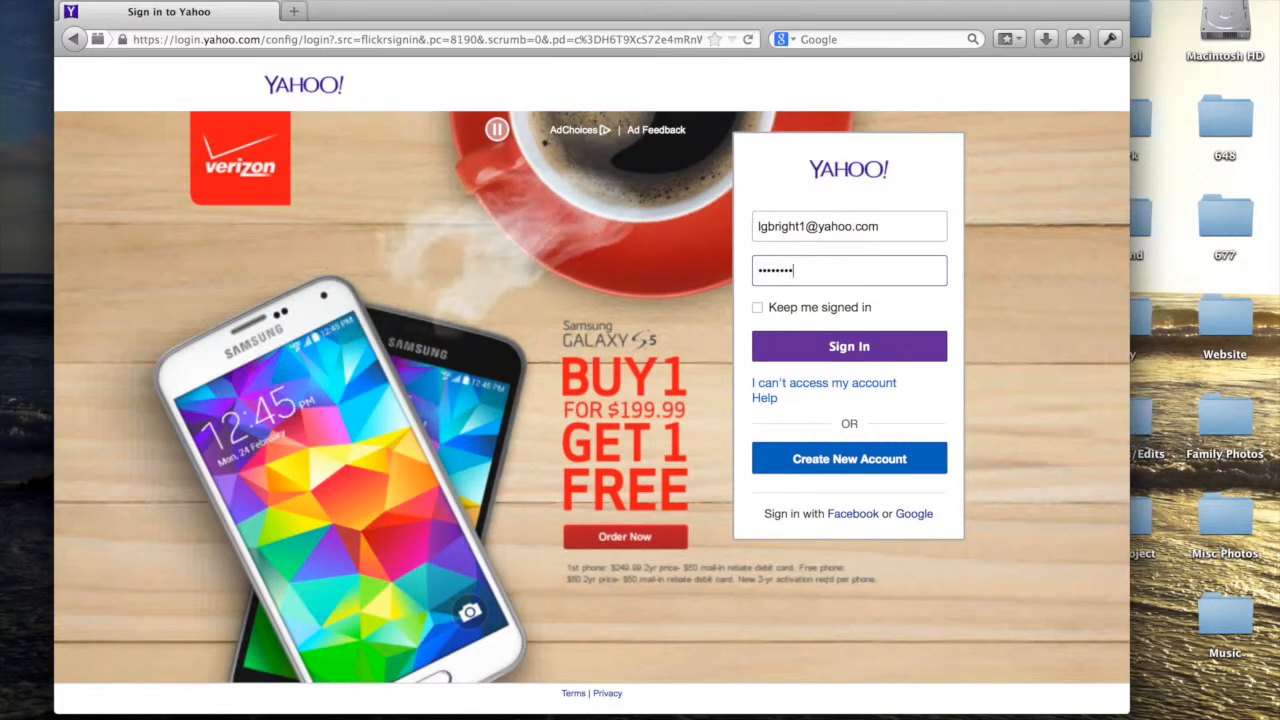
pyautogui.click(848, 346)
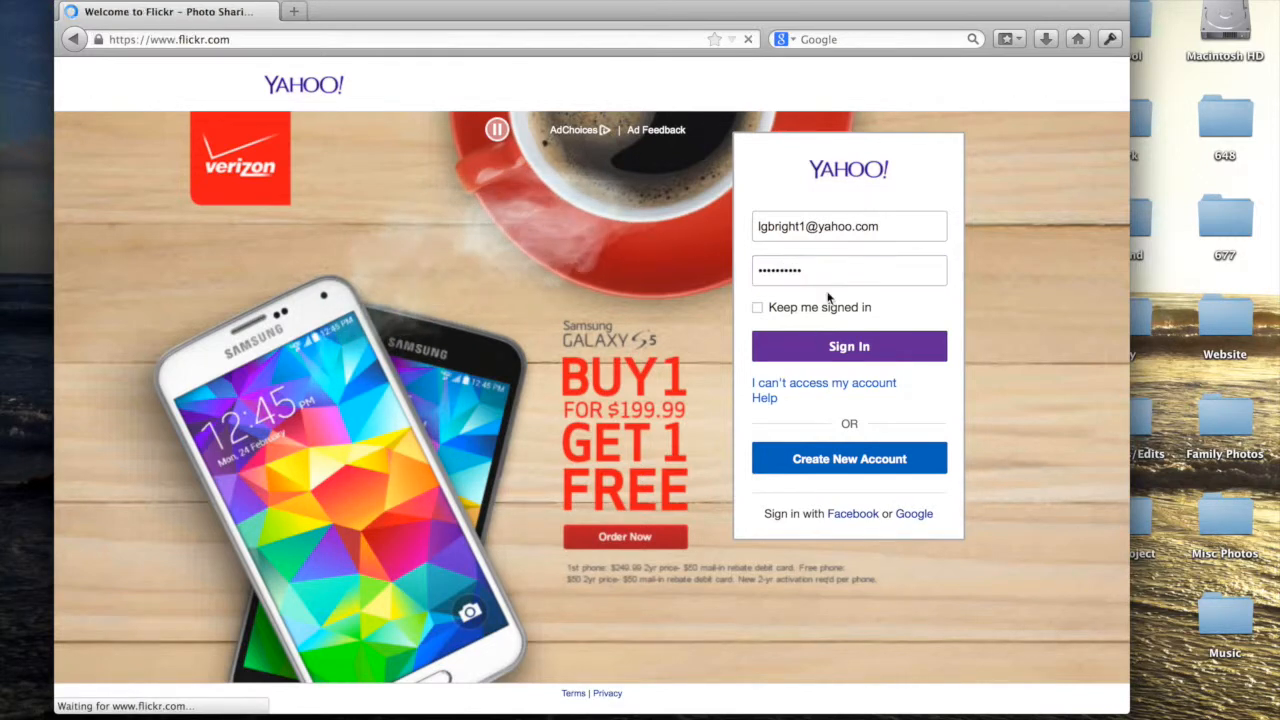
# Browse the signed-in home feed's Groups and Explore menus in the top navigation bar.
pyautogui.click(848, 346)
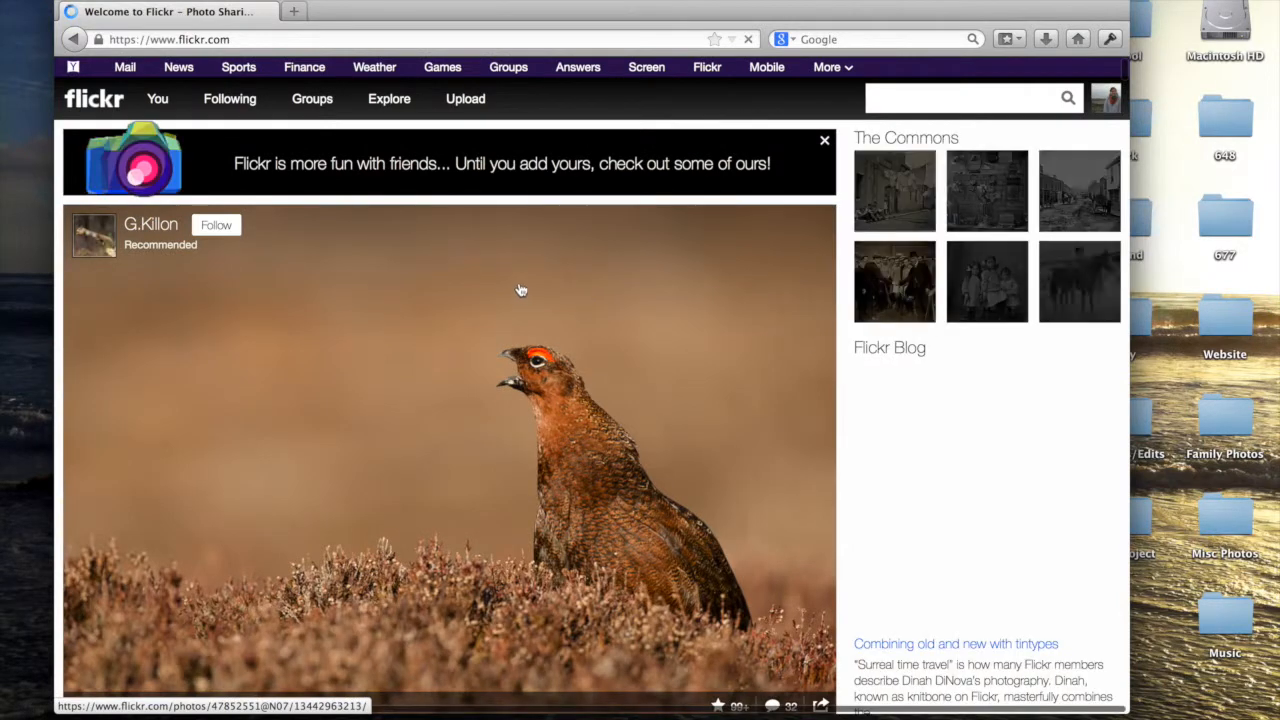
pyautogui.click(156, 98)
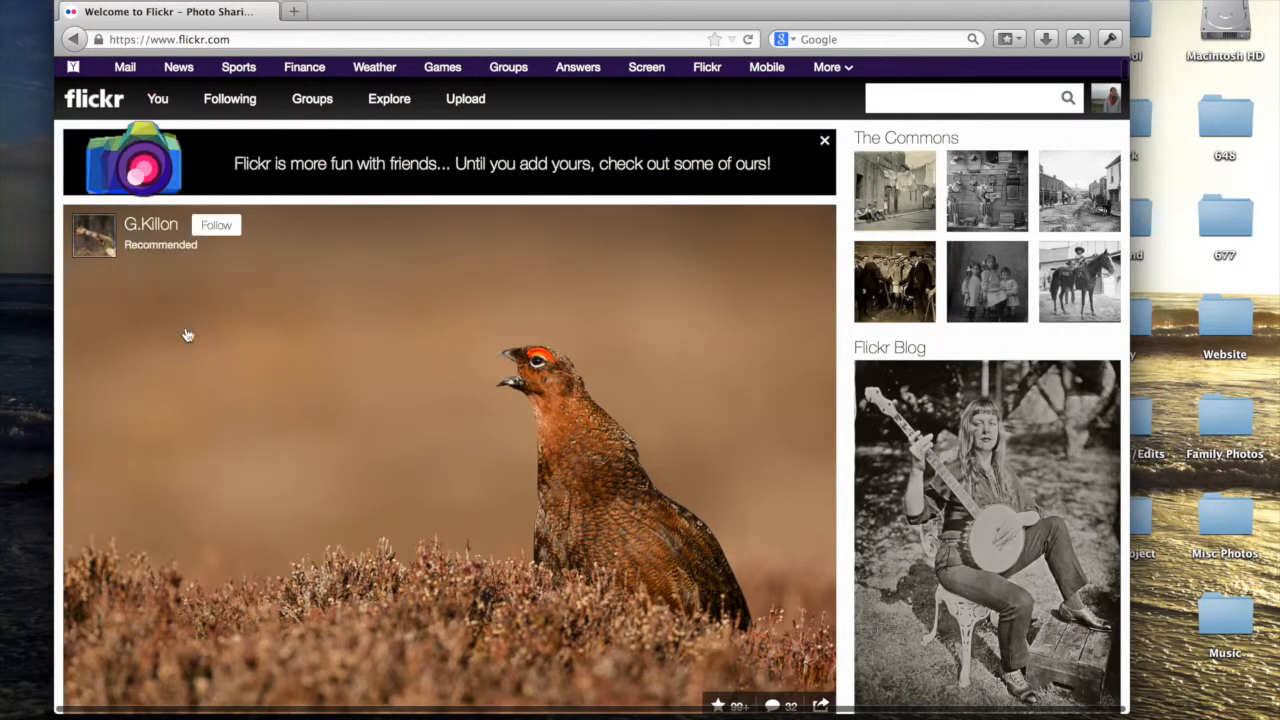
pyautogui.click(230, 98)
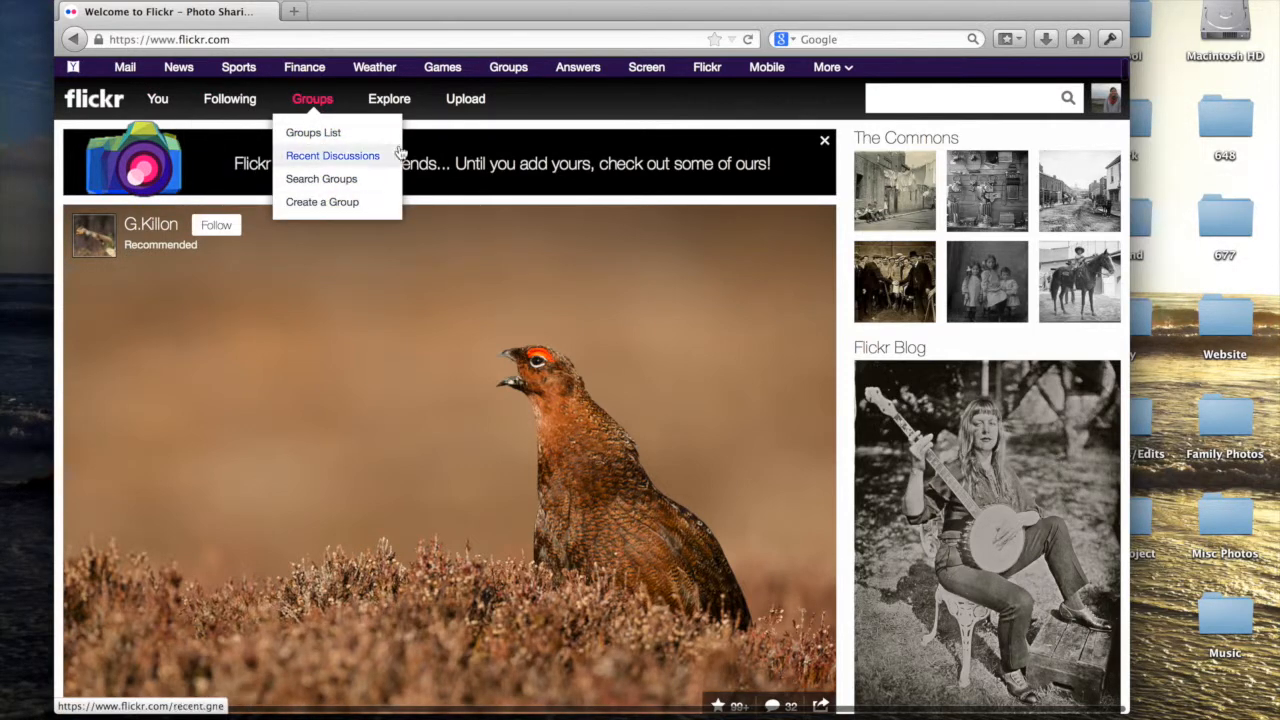
pyautogui.click(388, 98)
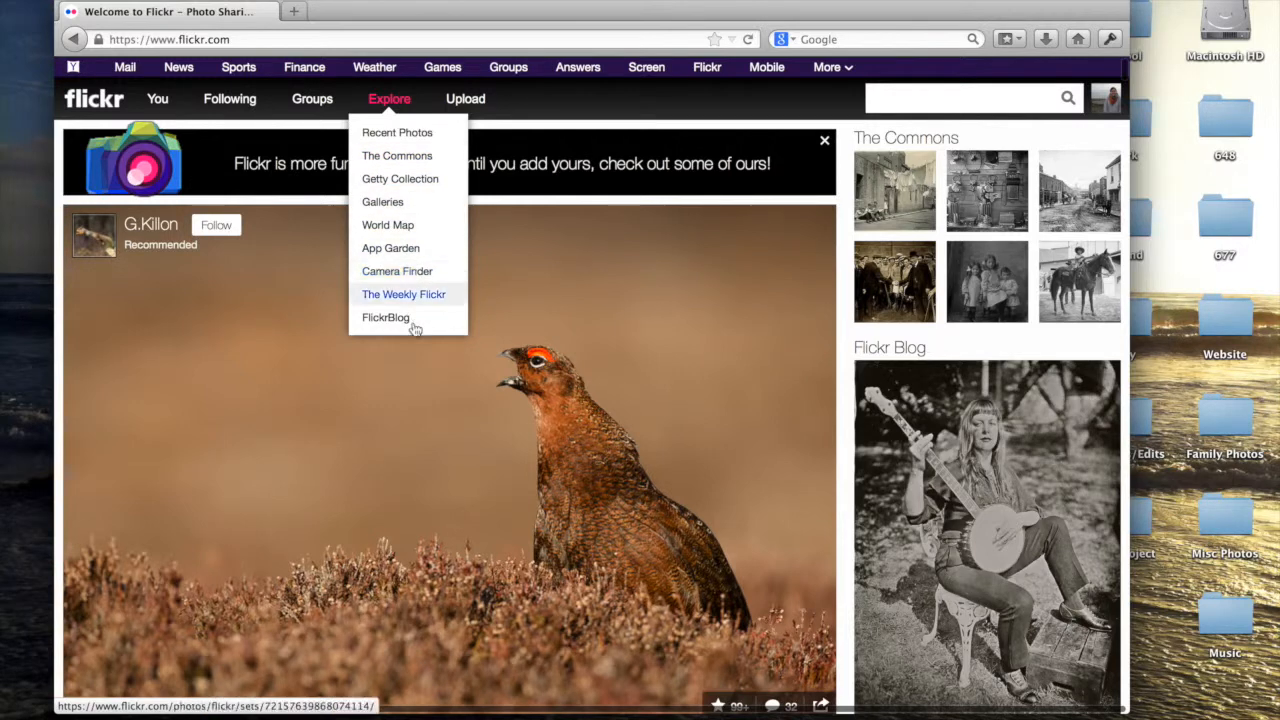